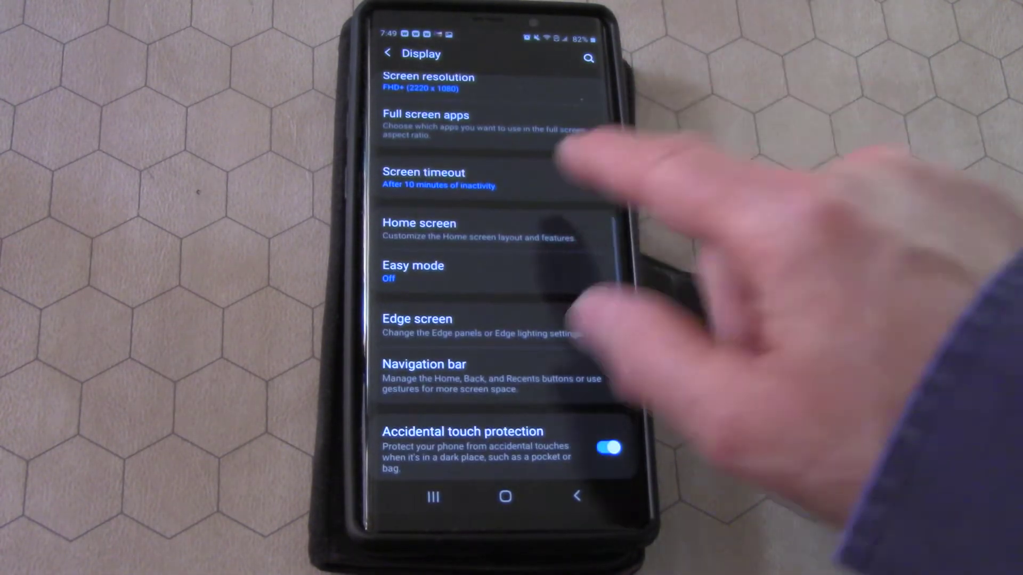
Return to main Settings, then reopen Display's Screen timeout list with 10 minutes selected.
{"action": "left_click", "coordinate": [423, 172]}
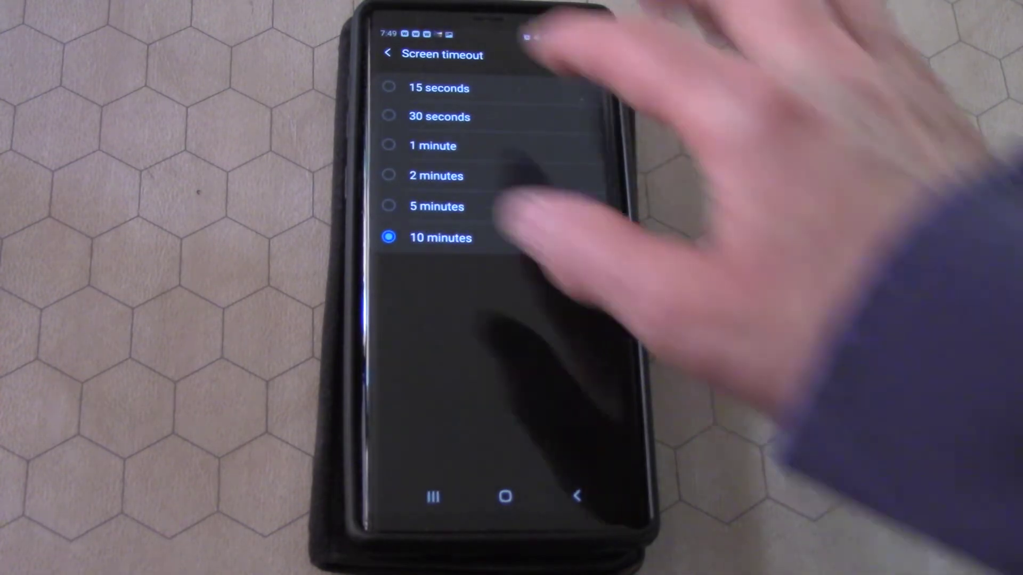
{"action": "left_click", "coordinate": [386, 55]}
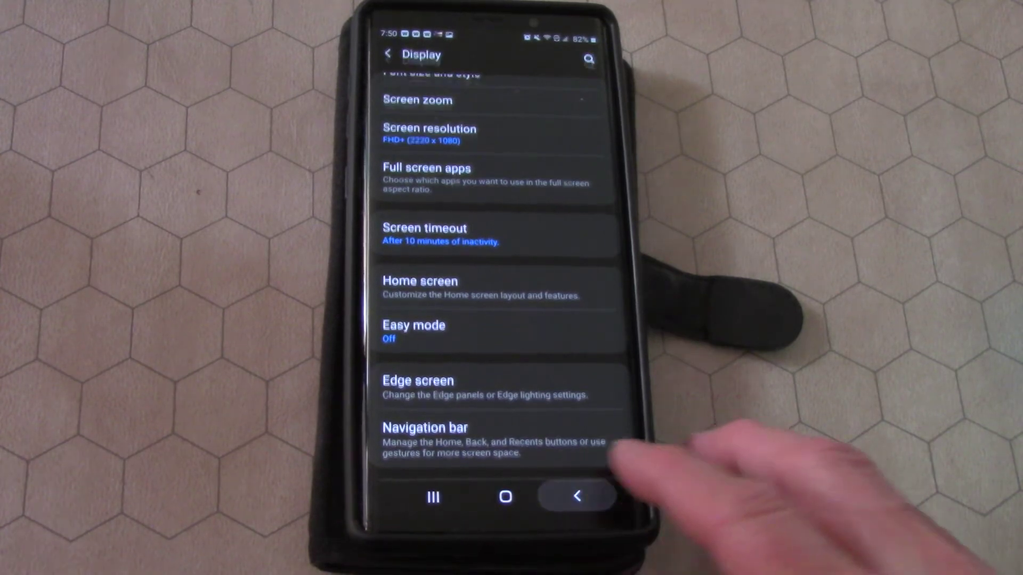
{"action": "left_click", "coordinate": [580, 496]}
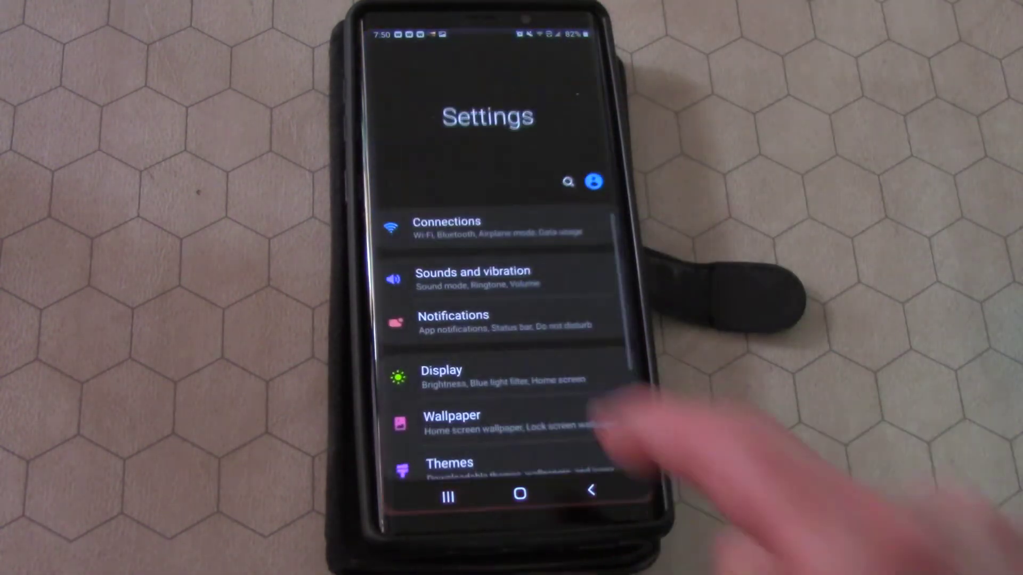
{"action": "scroll", "scroll_direction": "down", "scroll_amount": 3}
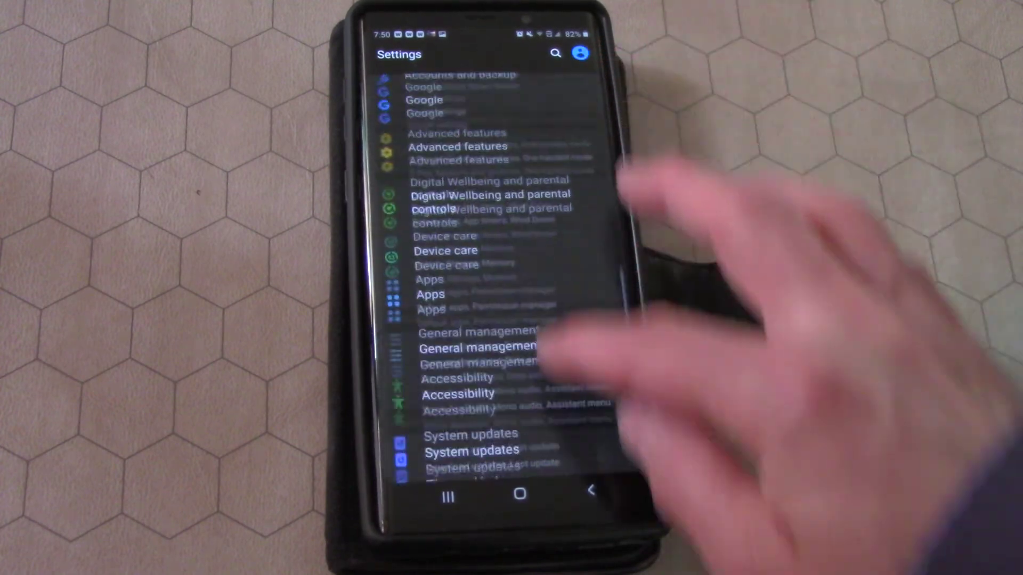
{"action": "scroll", "scroll_direction": "down", "scroll_amount": 3}
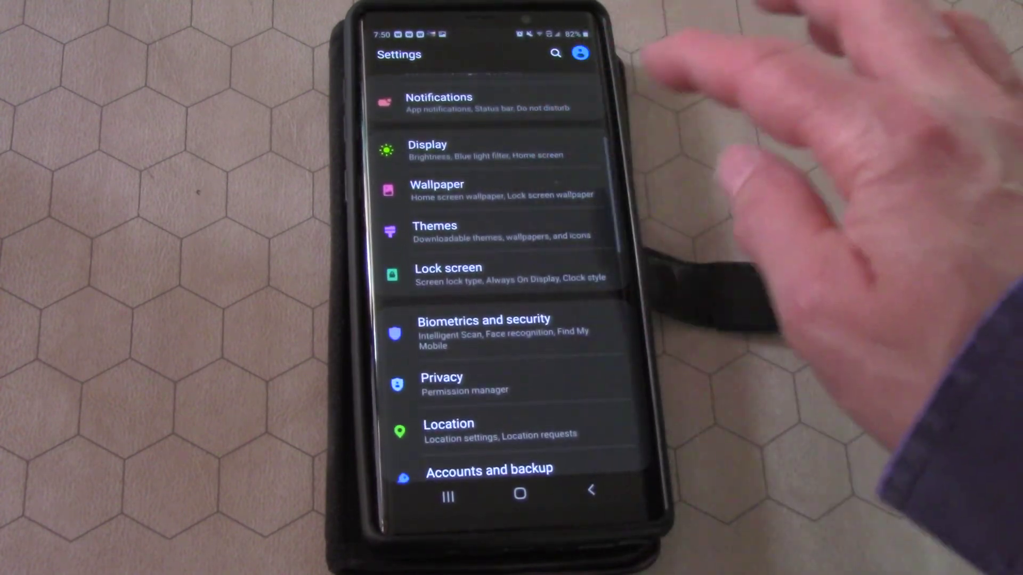
{"action": "left_click", "coordinate": [426, 149]}
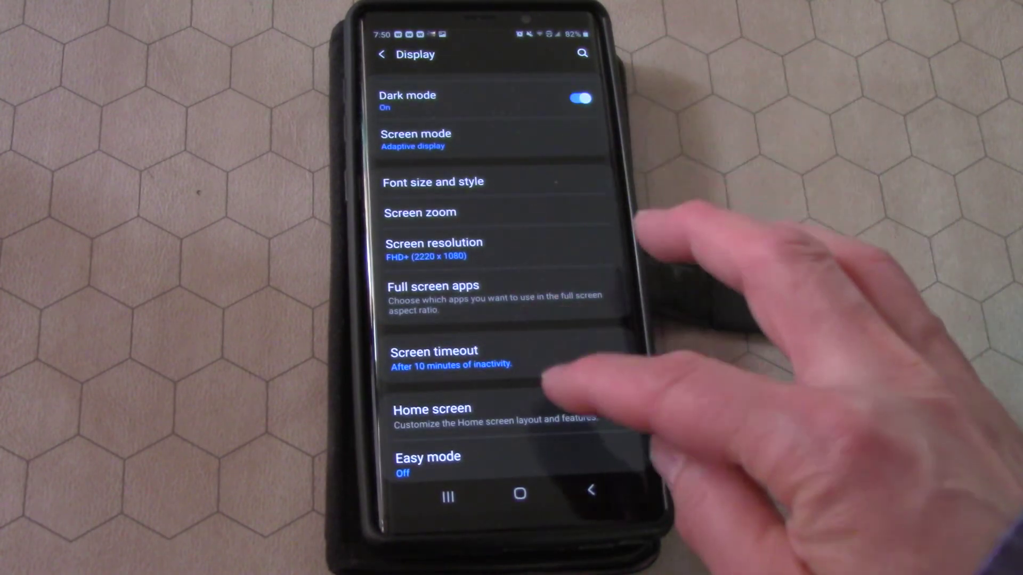
{"action": "left_click", "coordinate": [434, 351]}
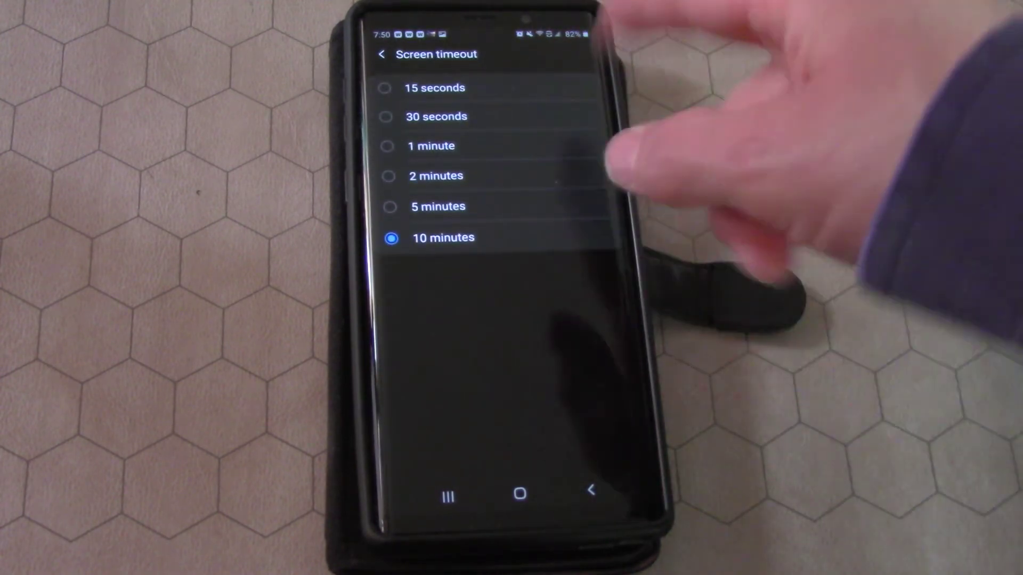